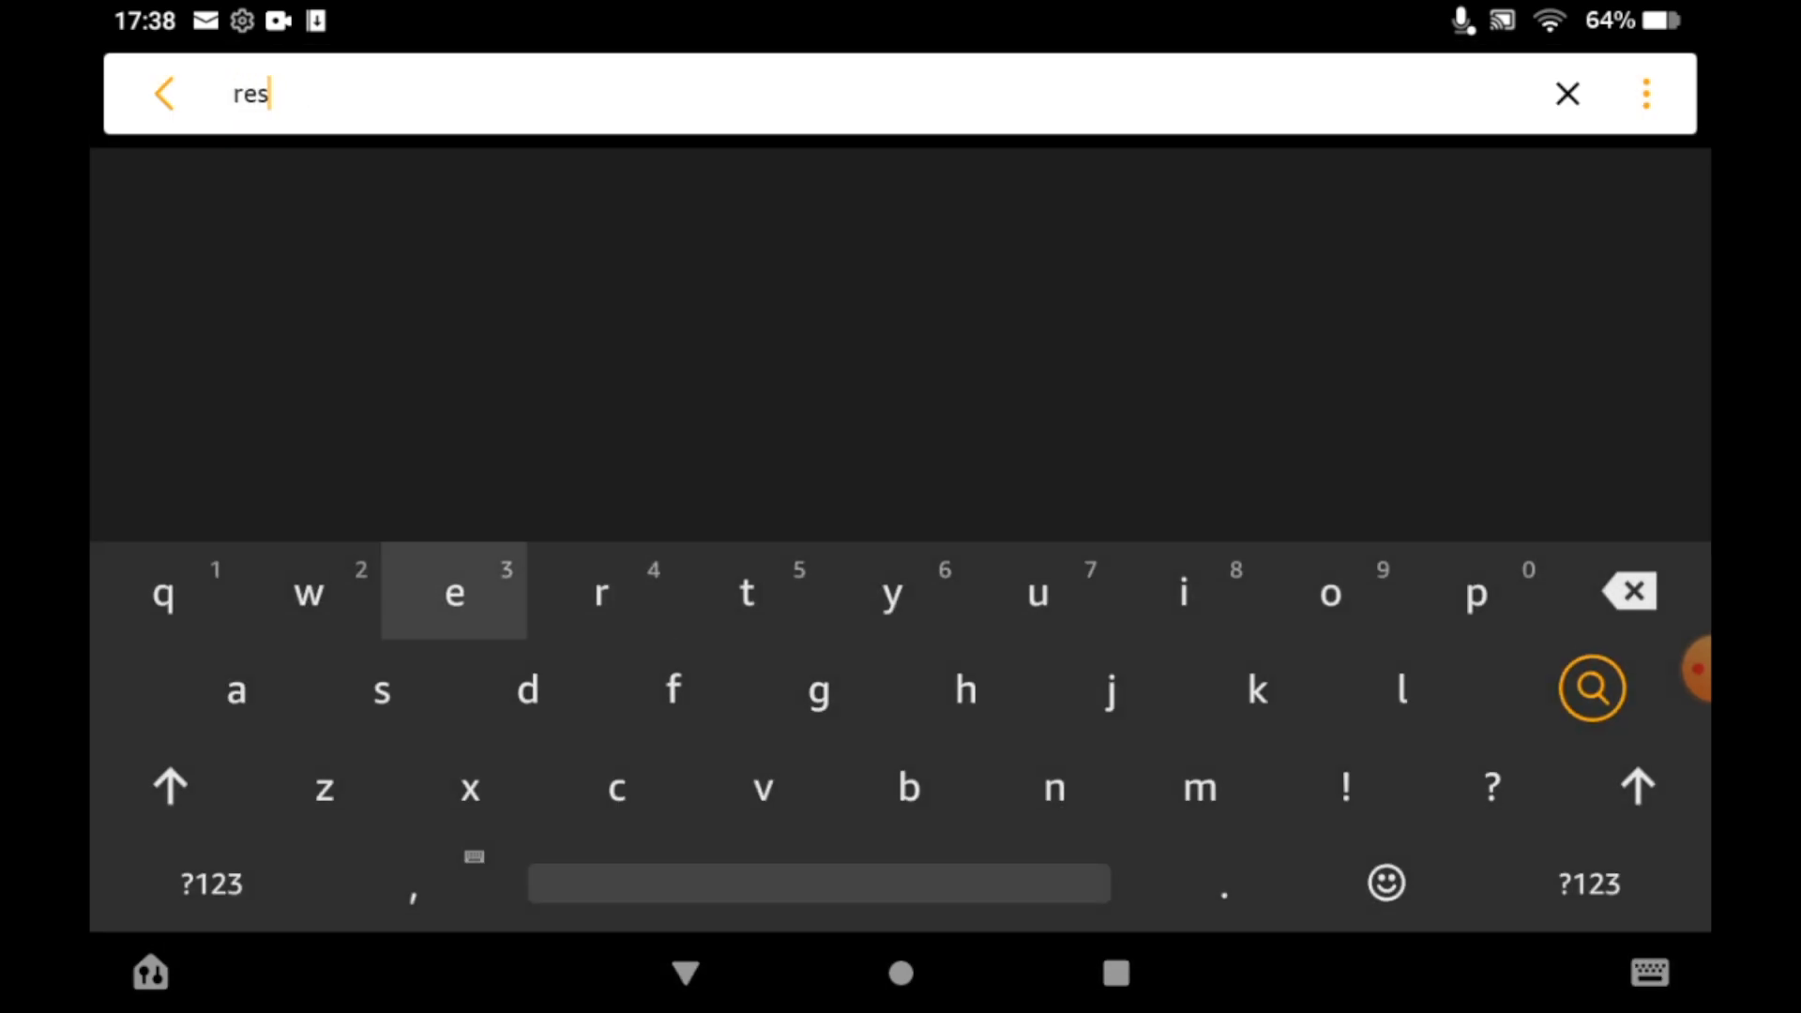
- Search settings for "reset" and choose the Reset to Factory Defaults result
text(et)
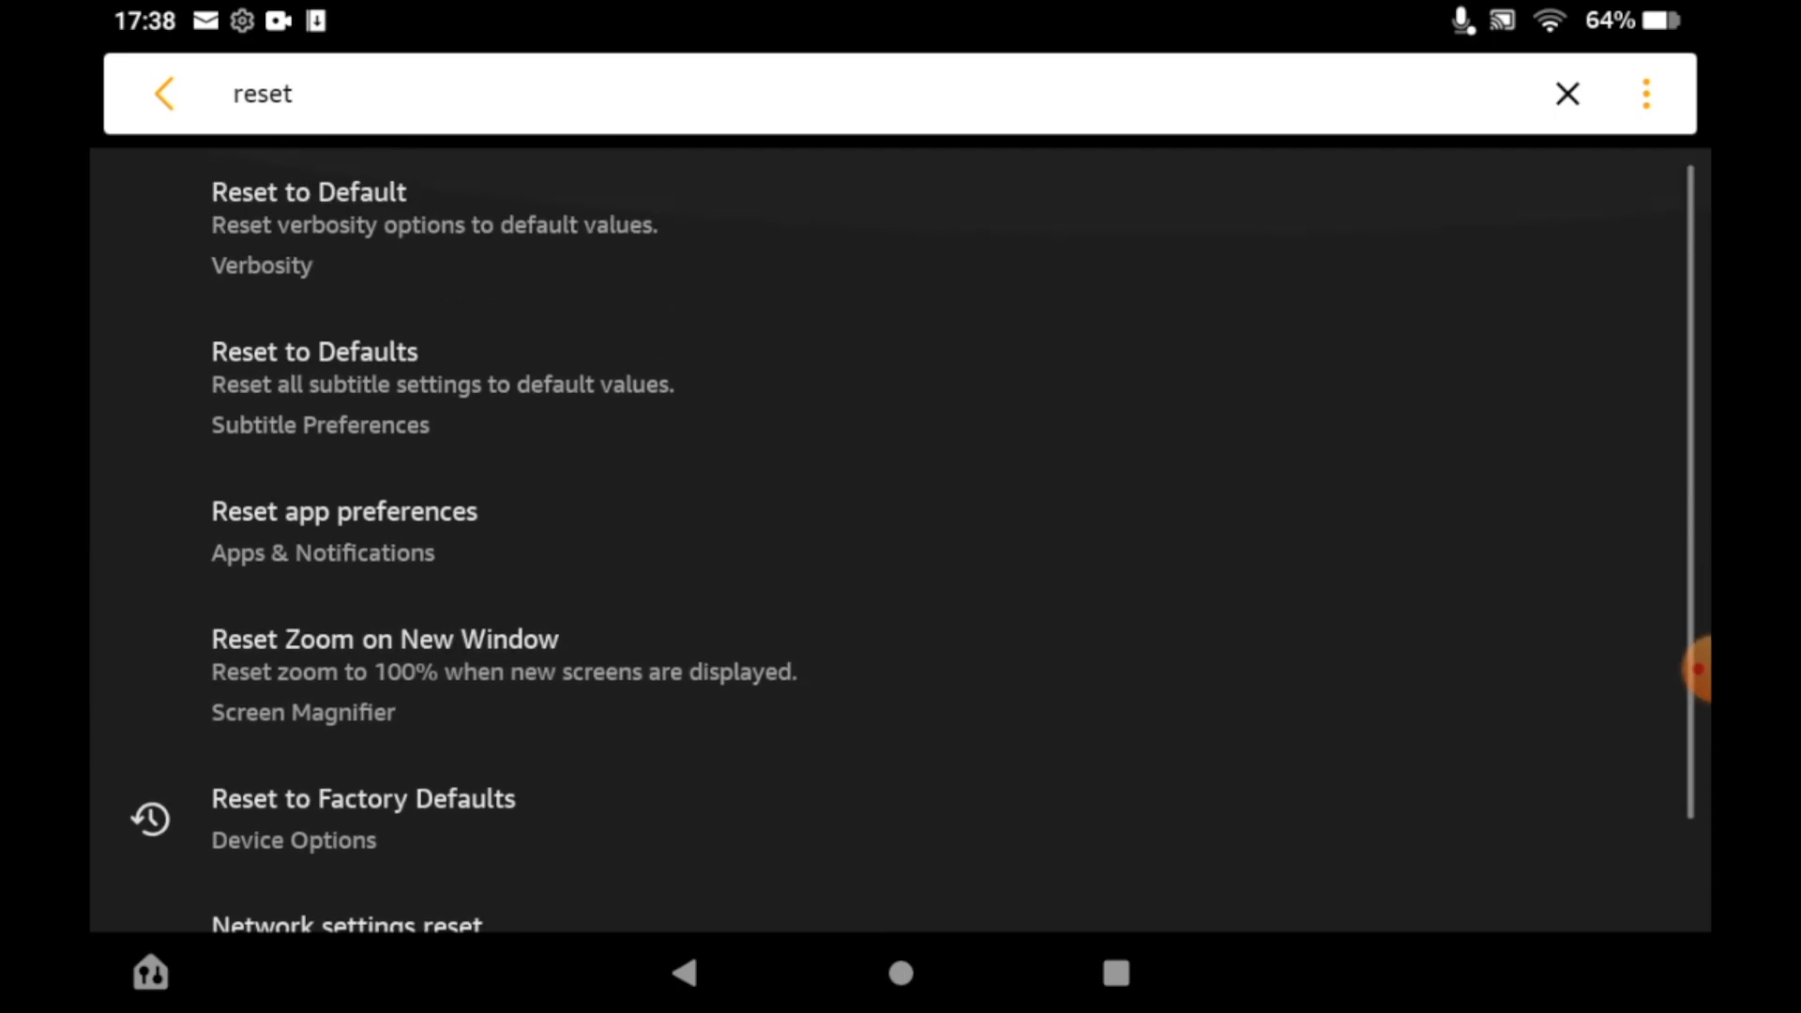
scroll(down, 3)
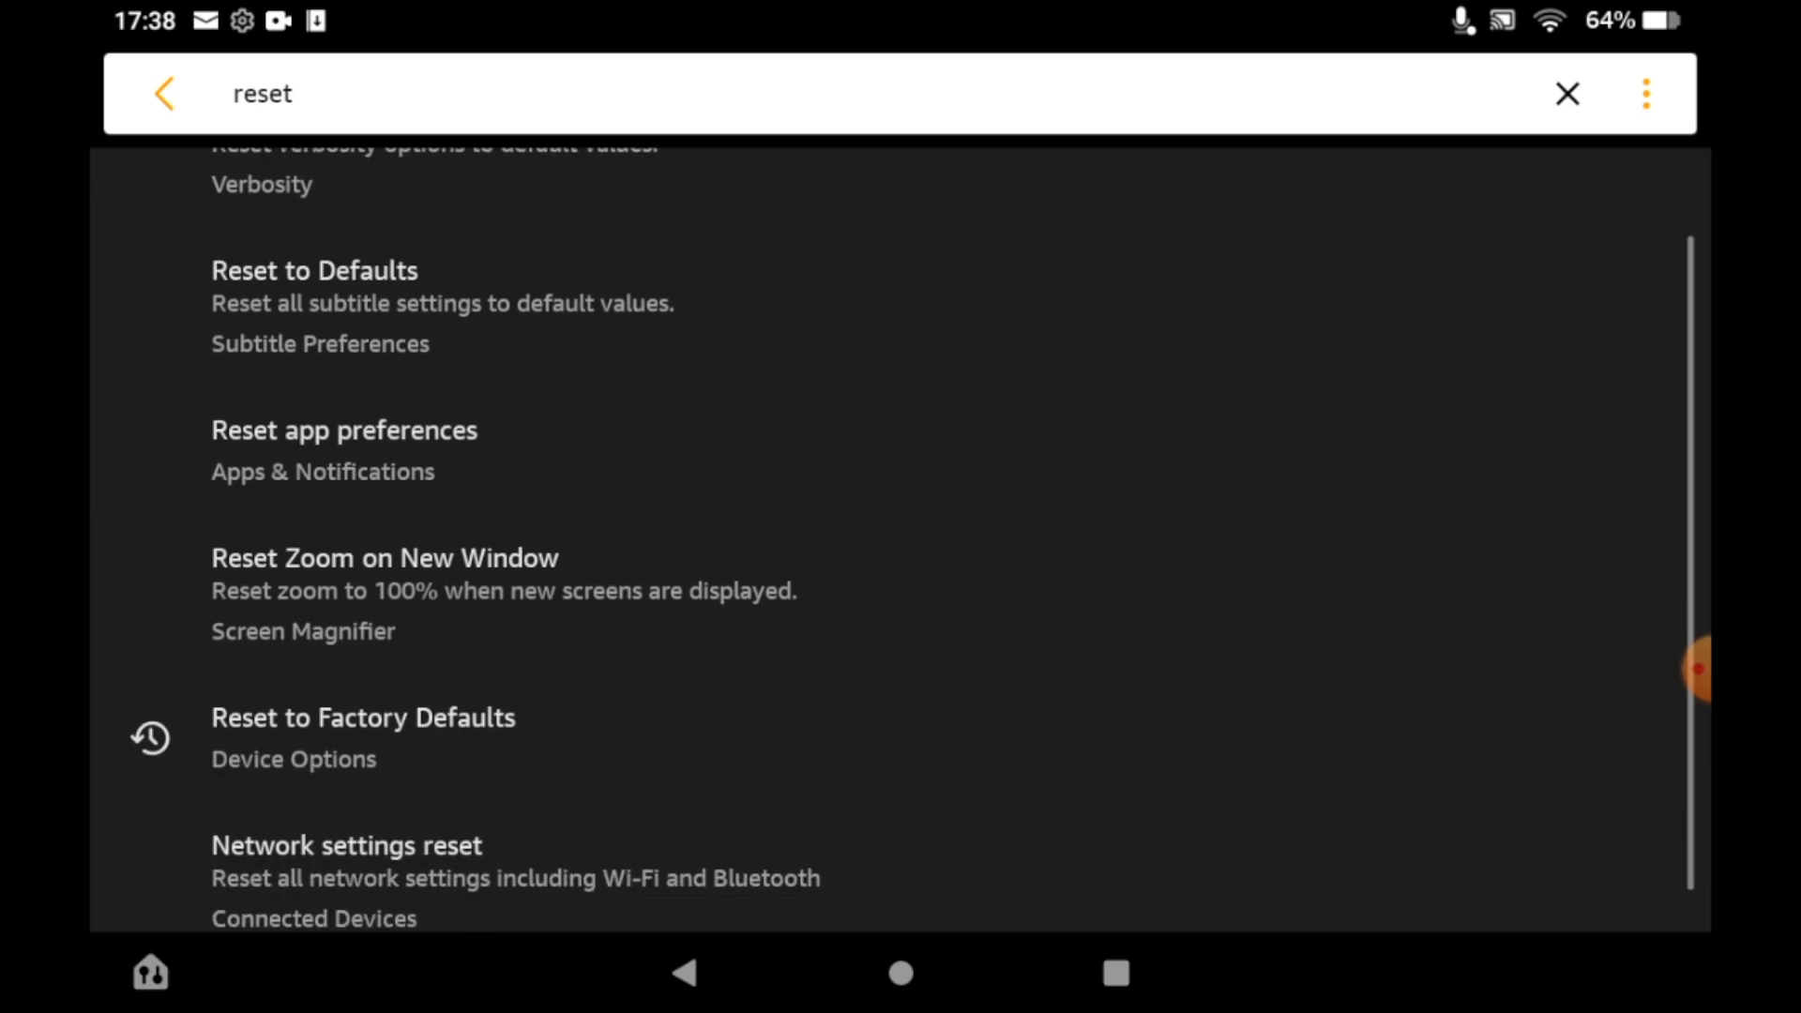
scroll(down, 3)
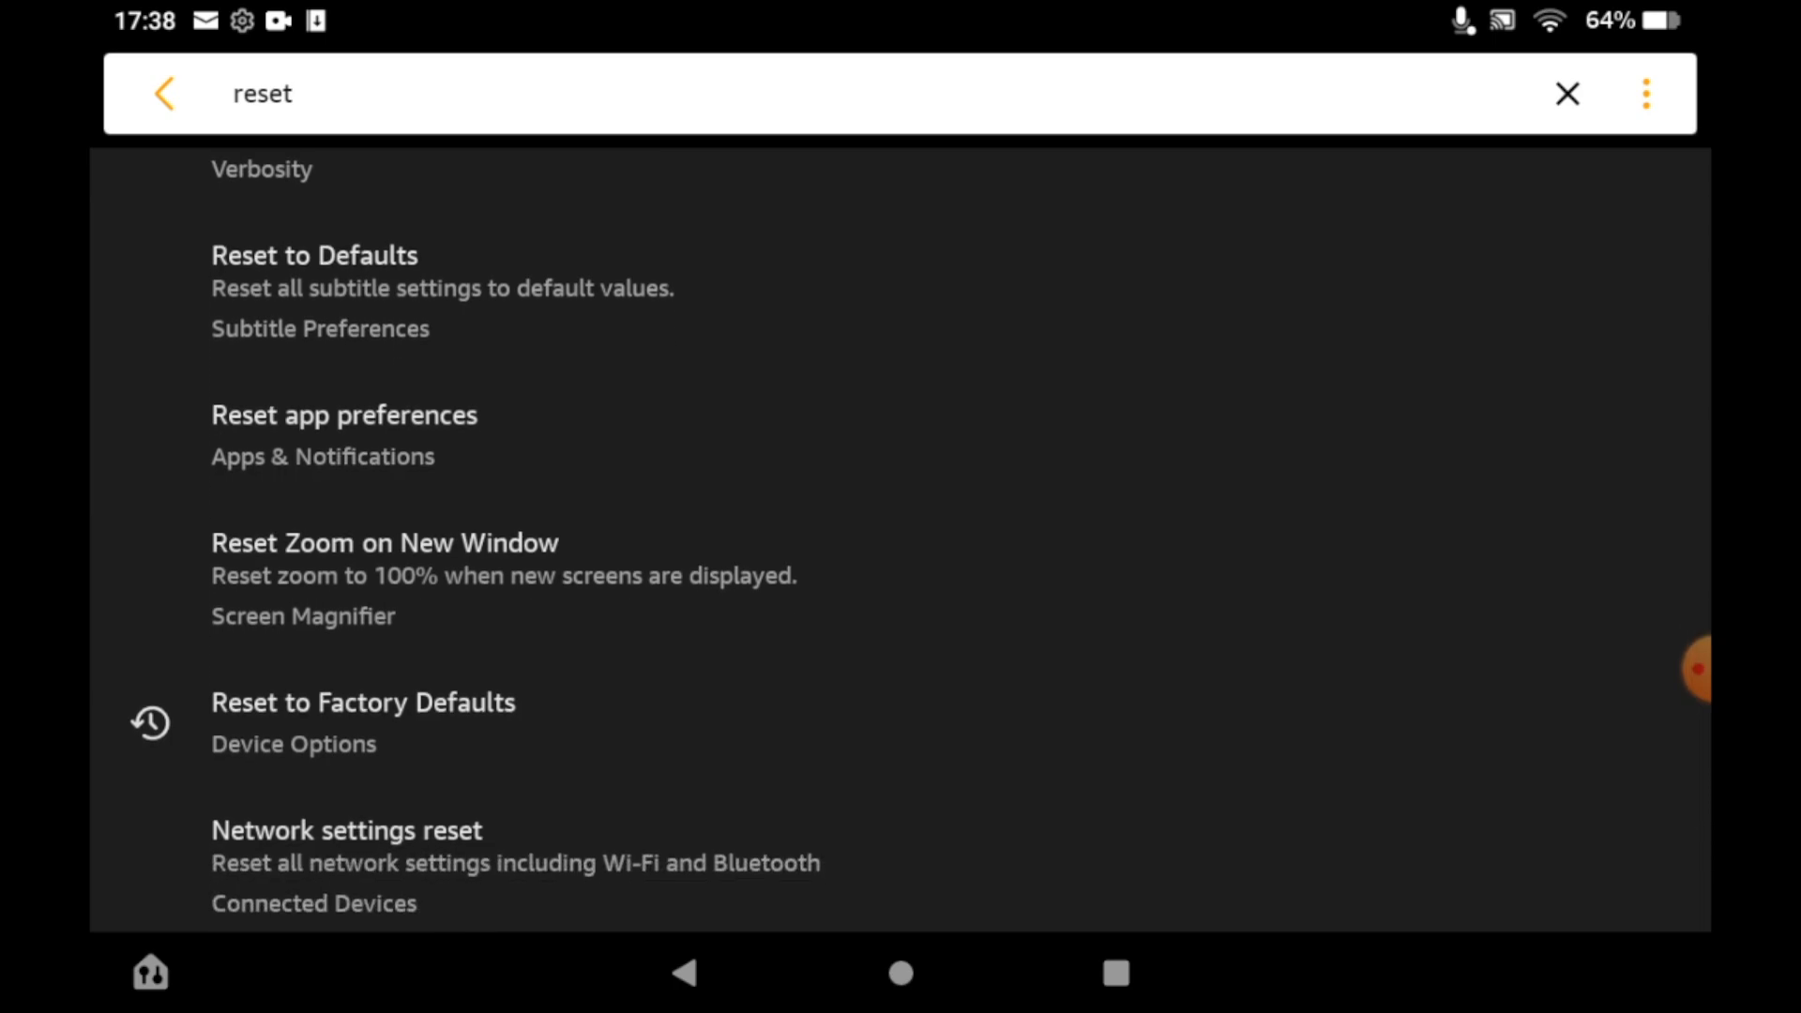
click(362, 723)
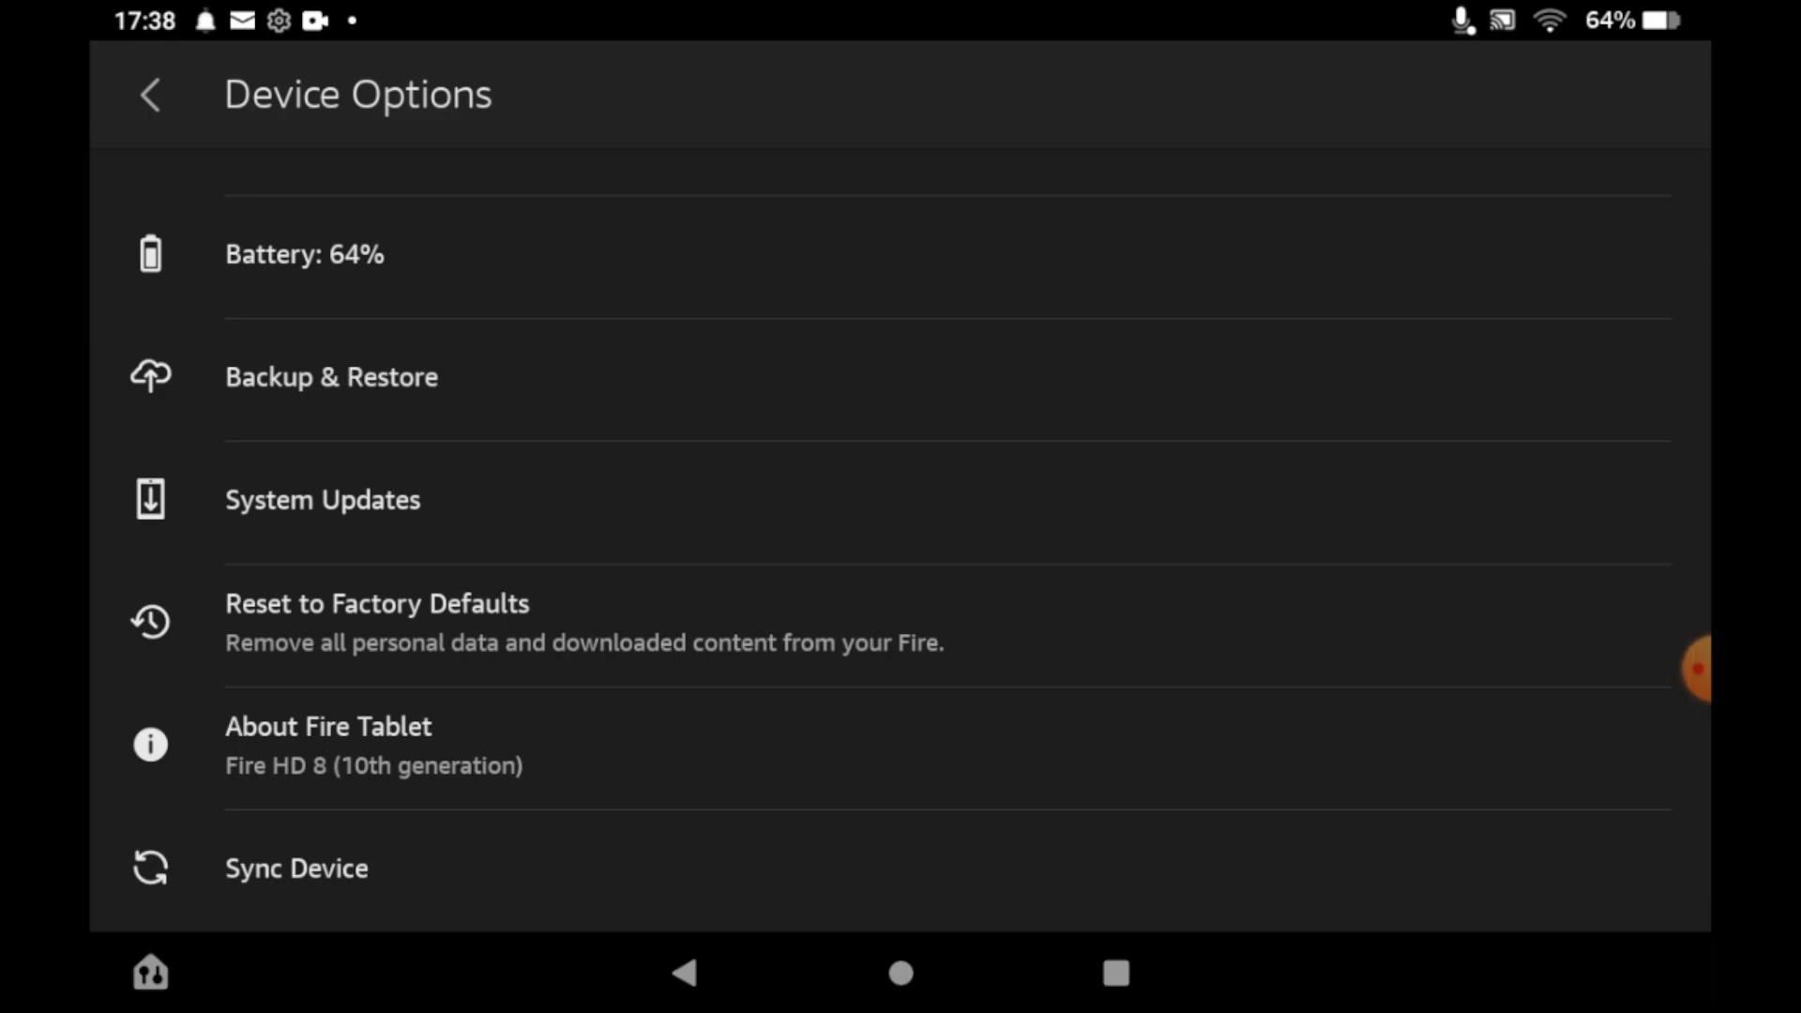
- Reach Device Options via the Reset to Factory Defaults search result
click(459, 745)
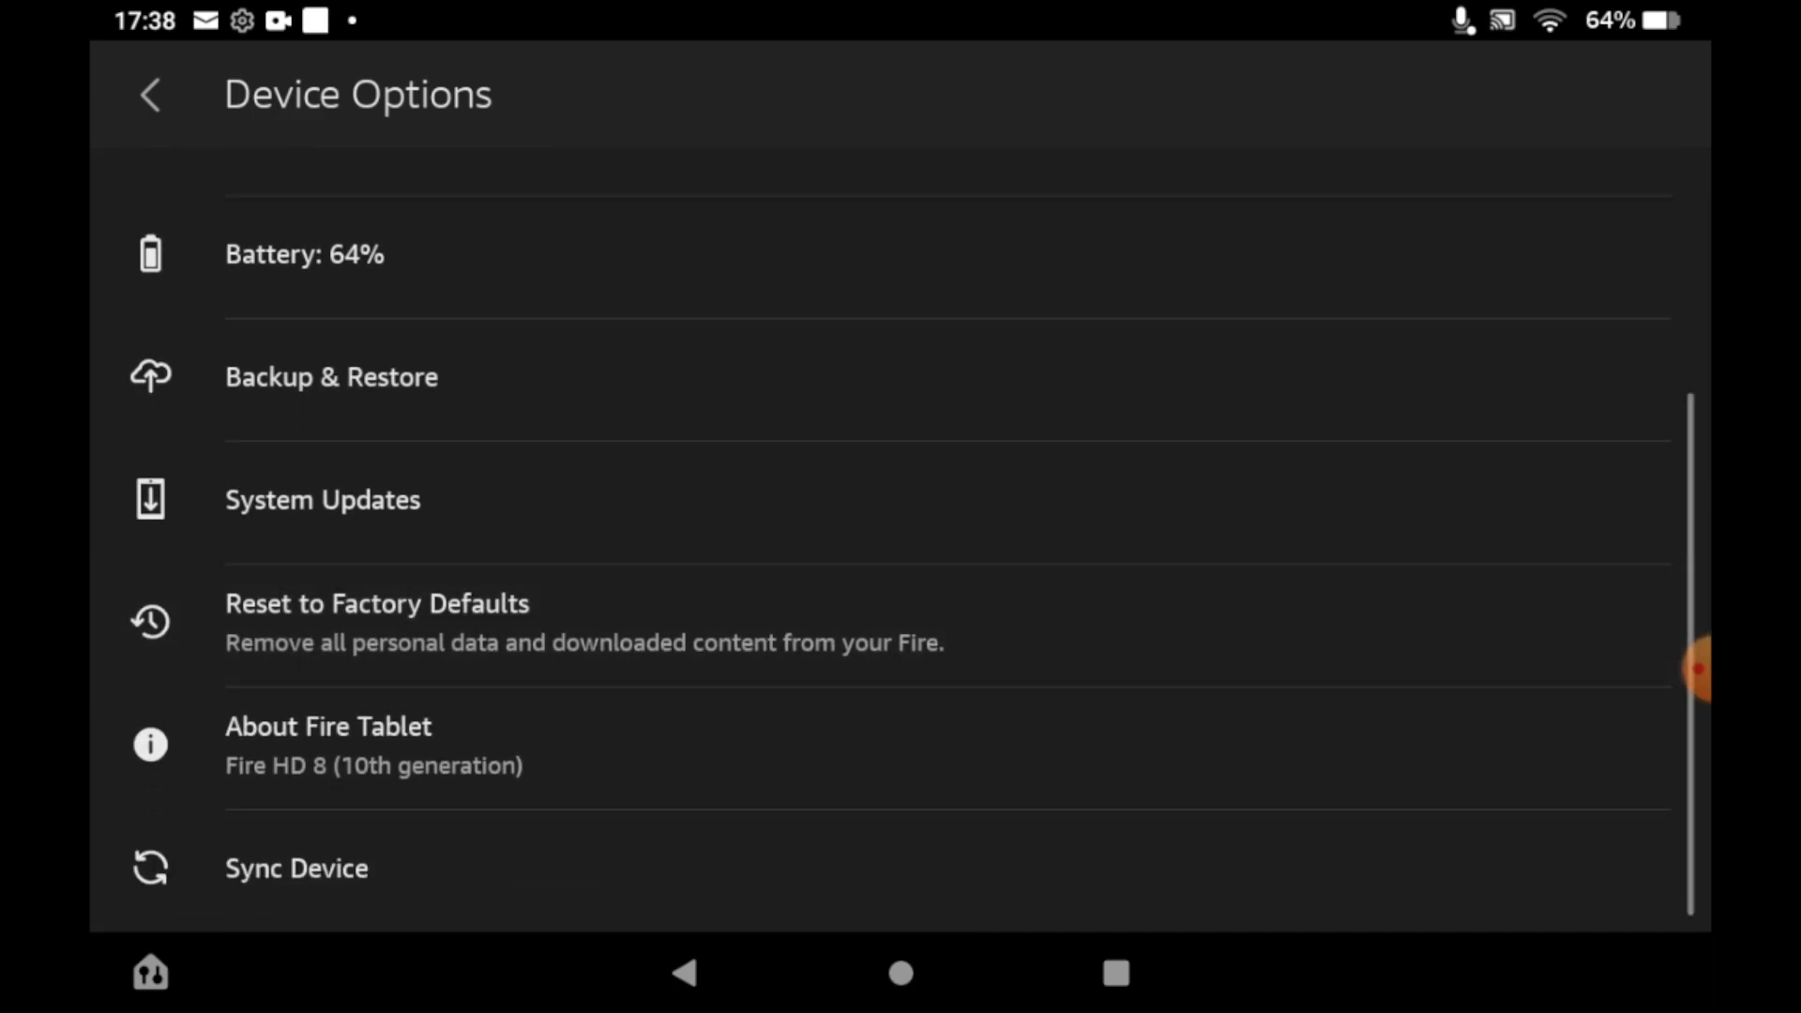
- Begin Reset to Factory Defaults to the passcode keypad, then search "reset" again
click(377, 621)
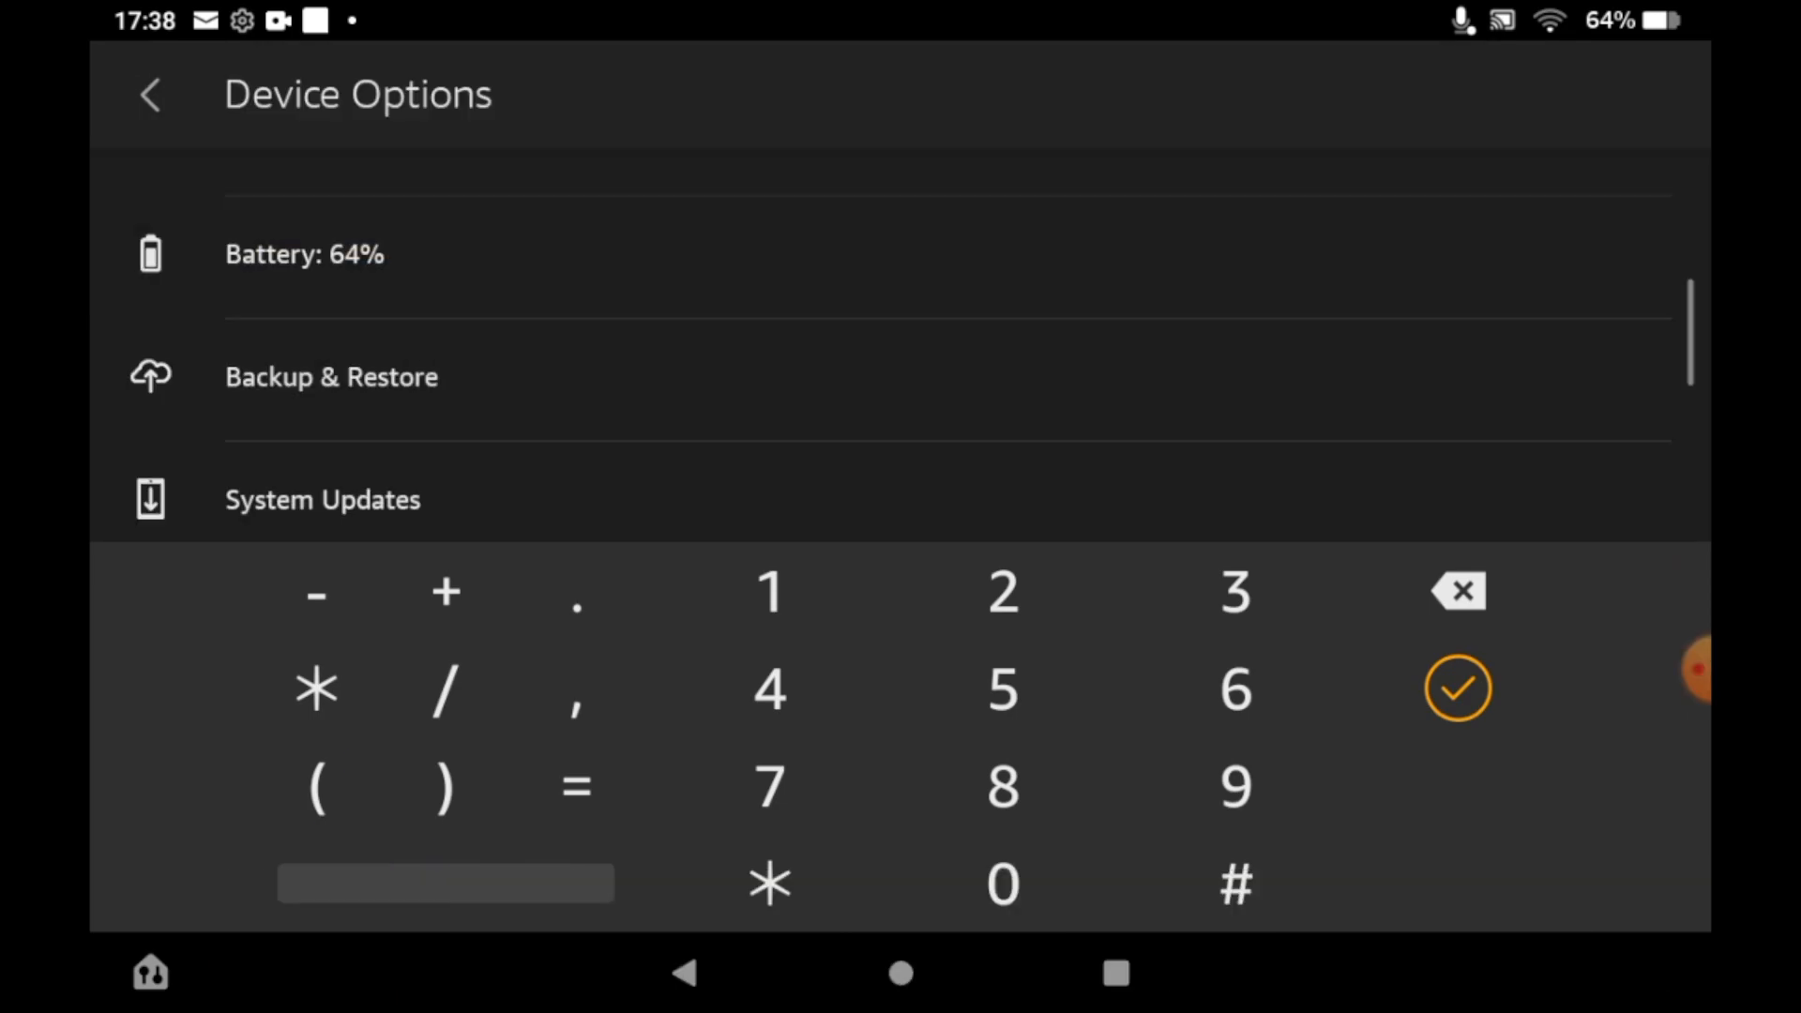
text(reset)
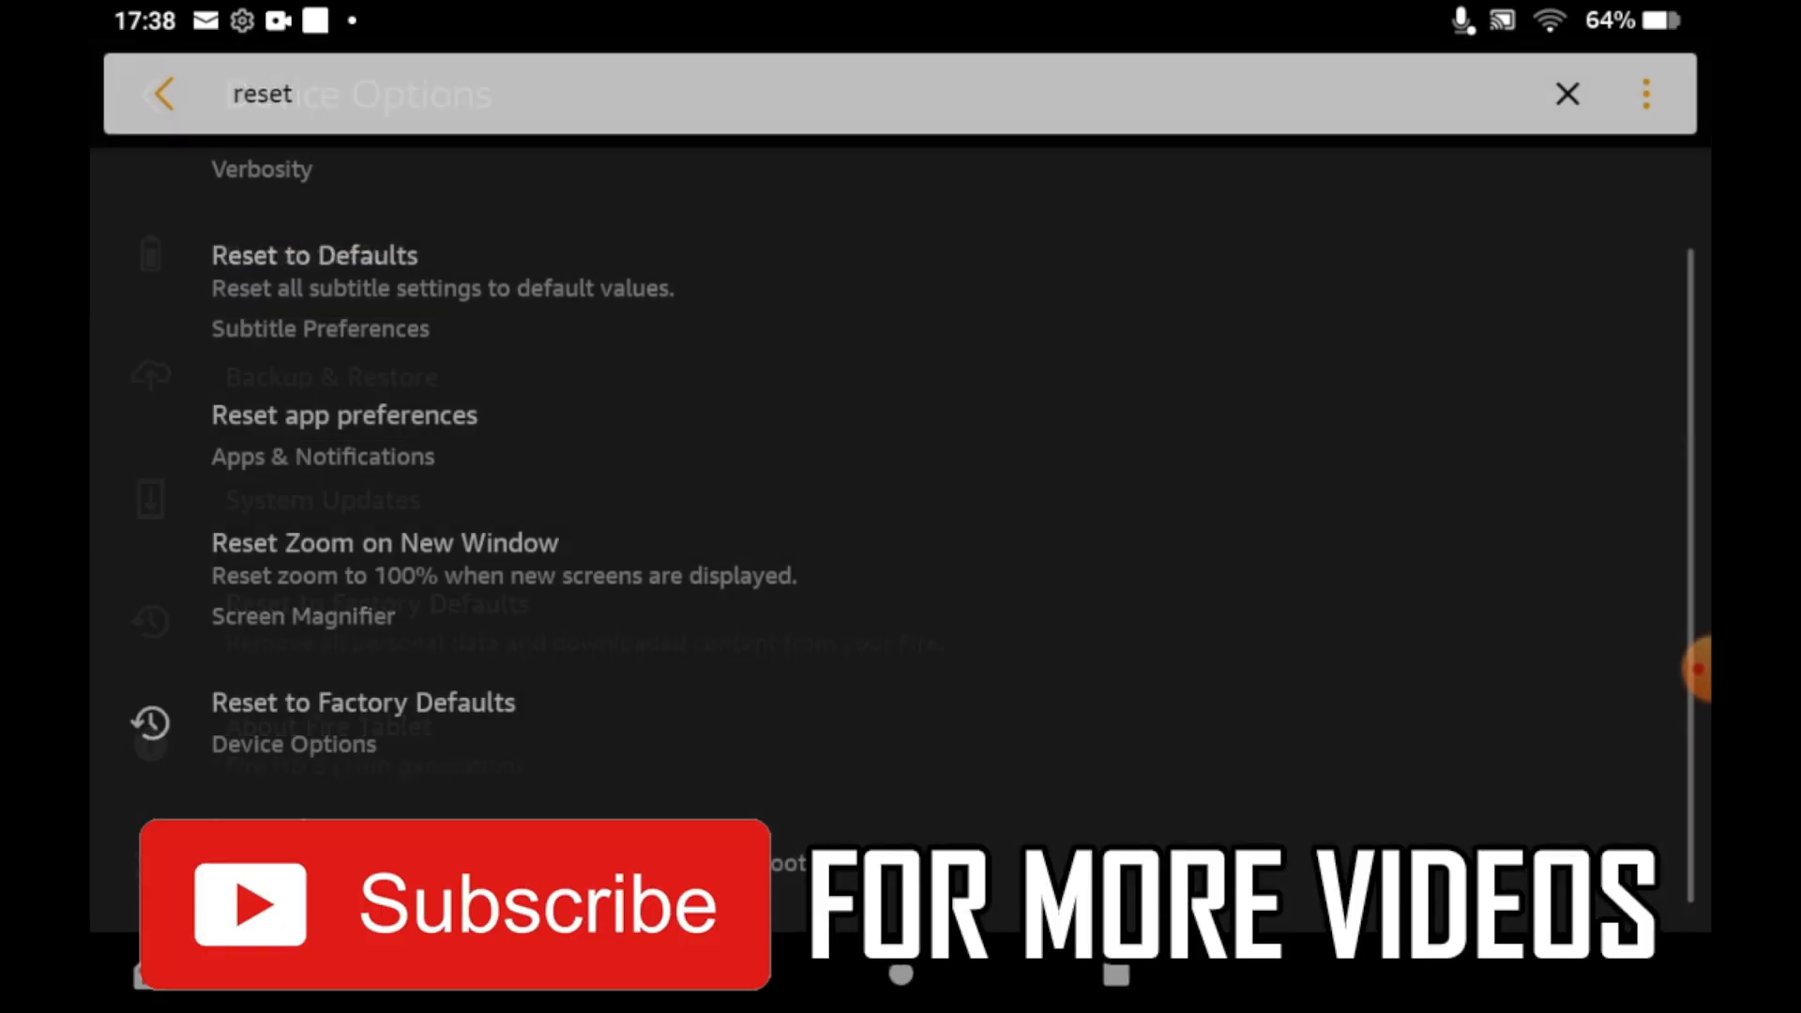